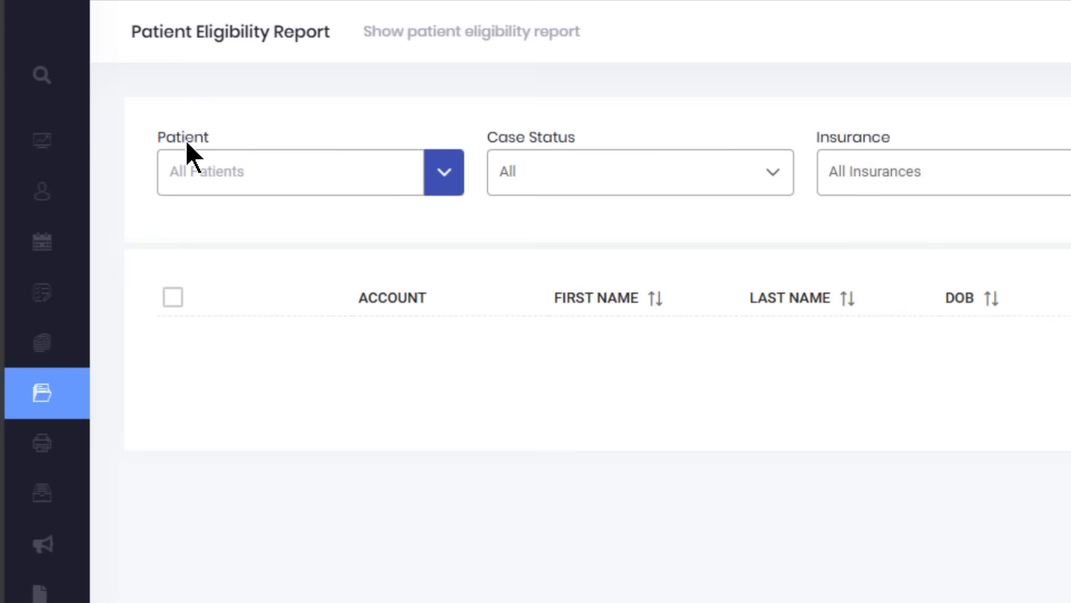
mouse_move(905, 148)
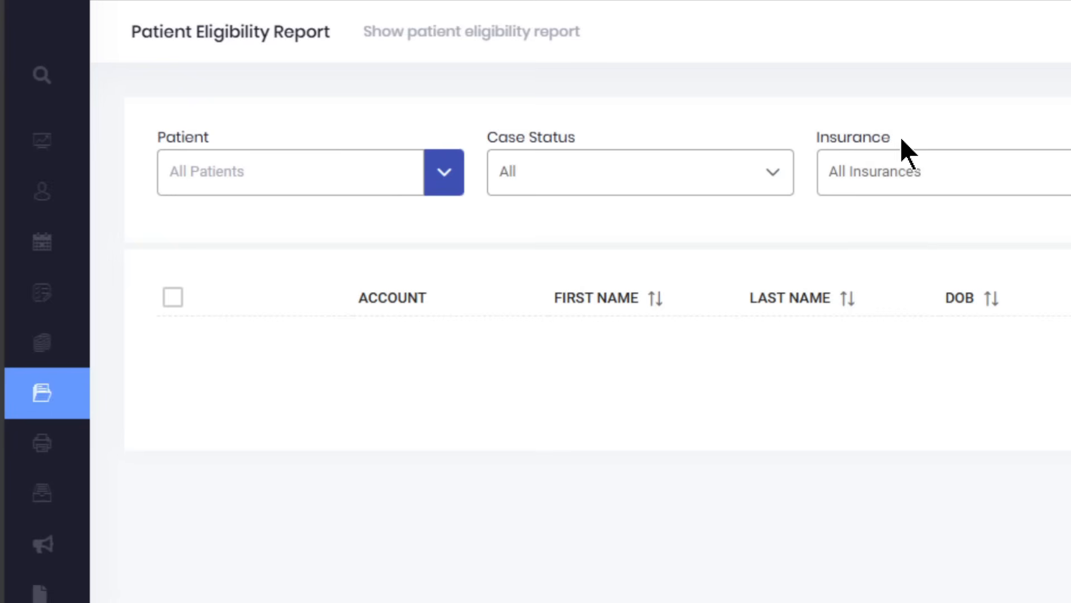
- Set the Case From date to 04/01/2025 and generate the report through 06/15/2025
scroll("right", 3)
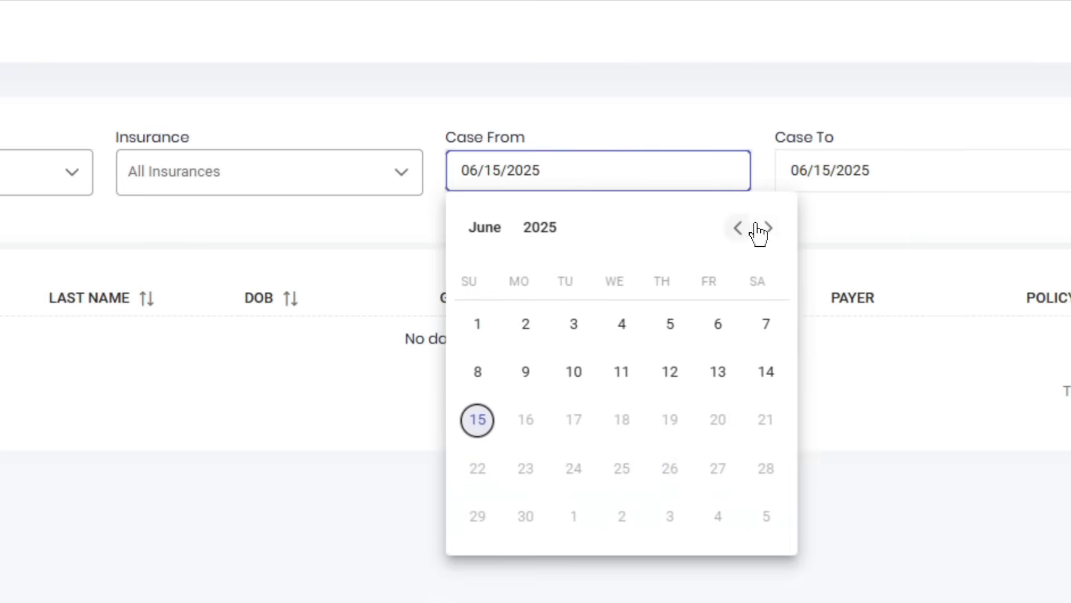
left_click(738, 227)
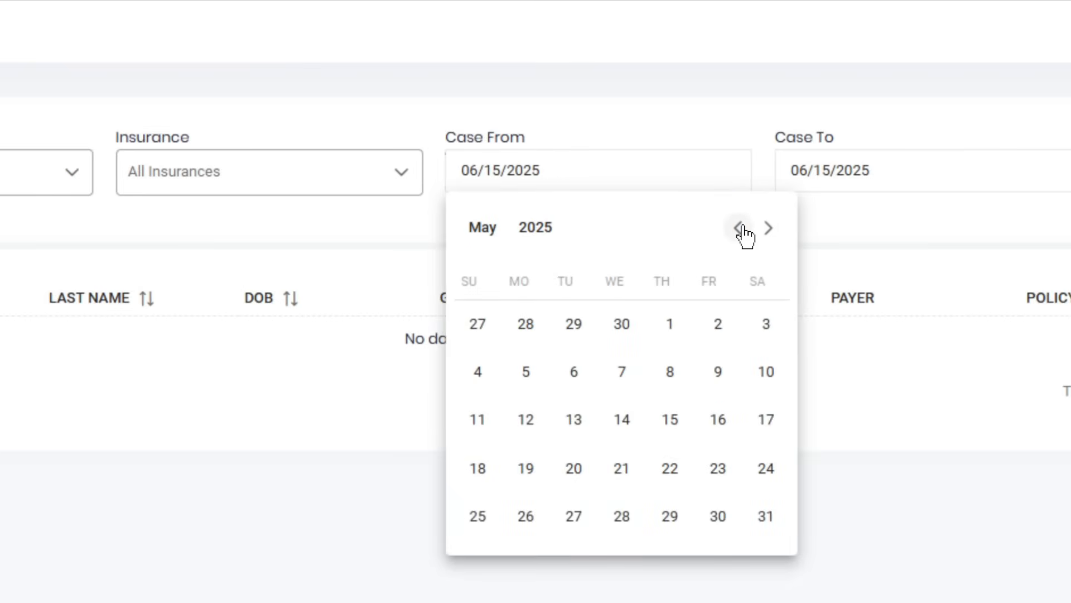
left_click(738, 228)
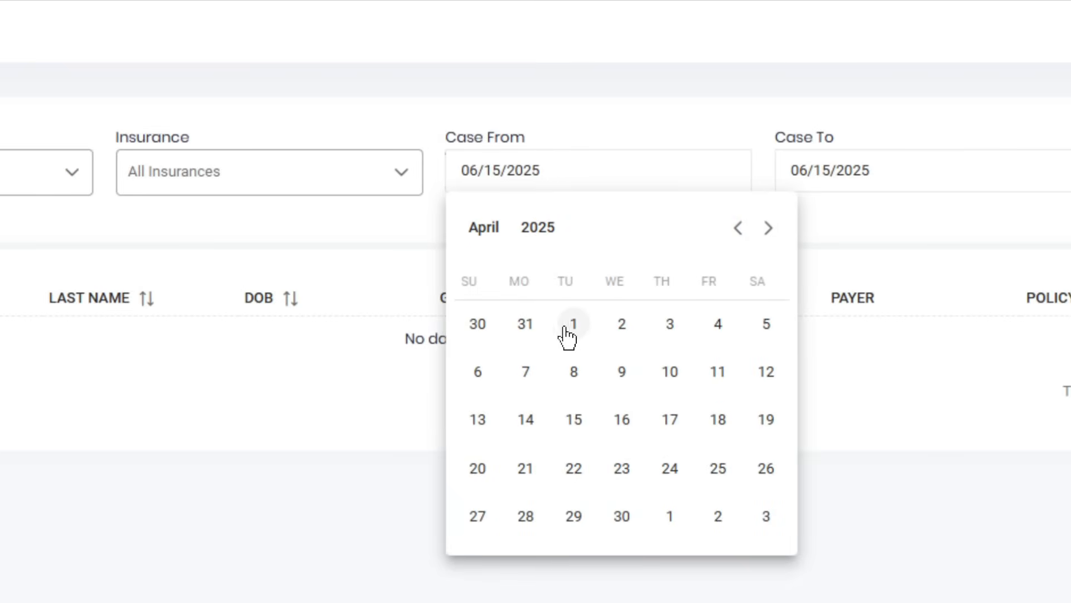
left_click(574, 324)
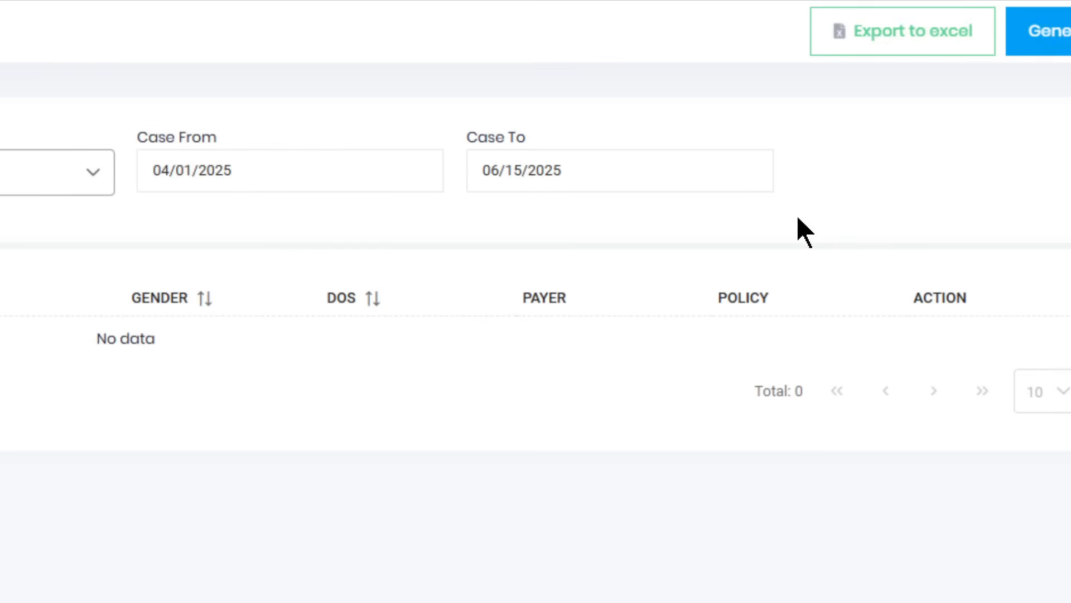
left_click(618, 170)
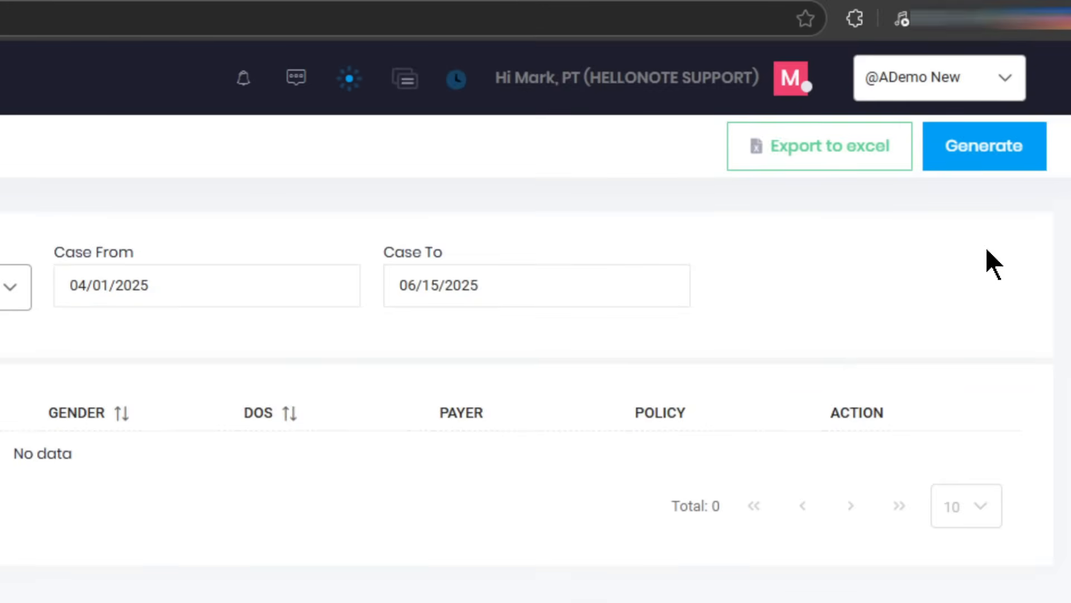
left_click(984, 145)
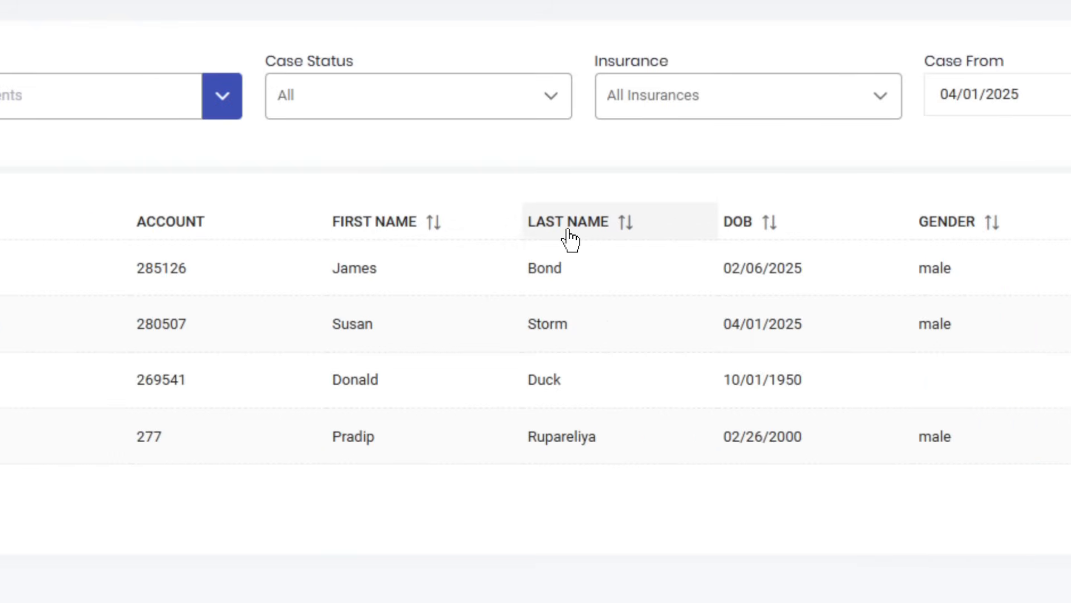
mouse_move(852, 225)
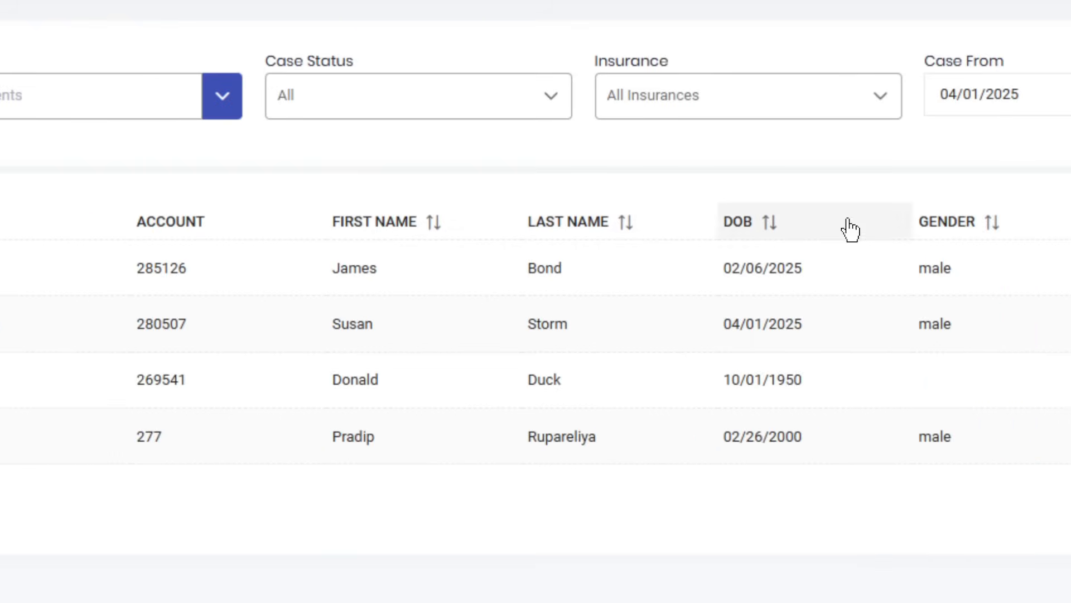
- Scroll the results table horizontally to review the four patient rows, including Susan Storm
scroll("right", 3)
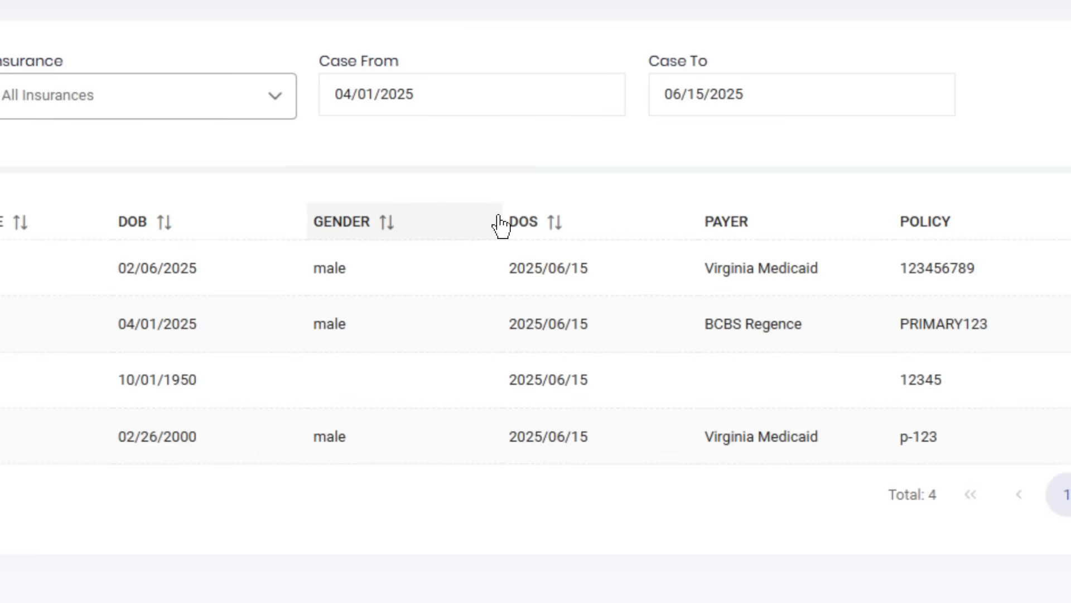
mouse_move(905, 232)
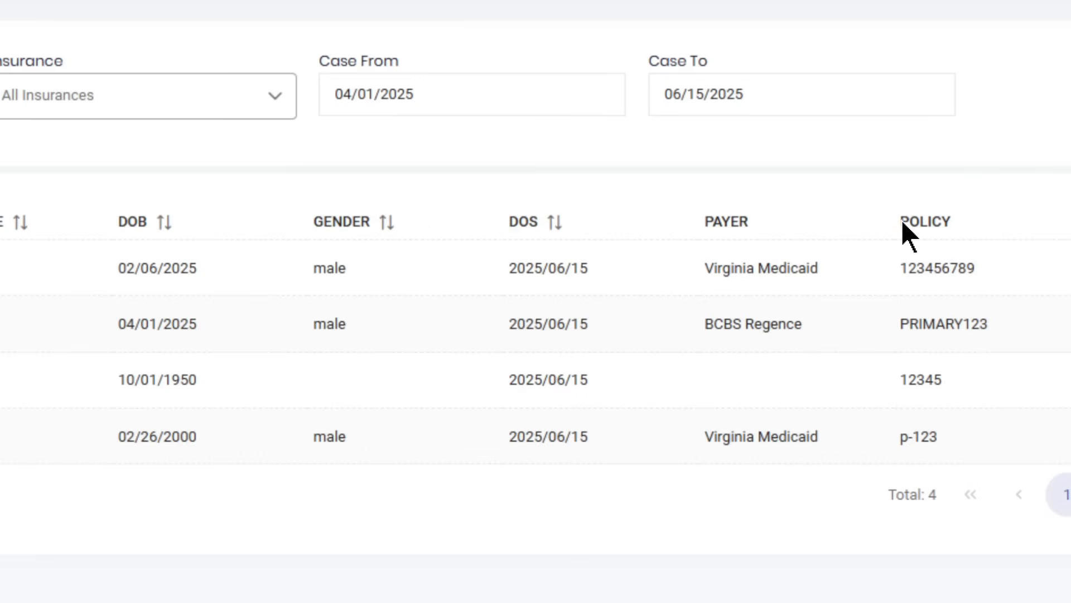
scroll("right", 3)
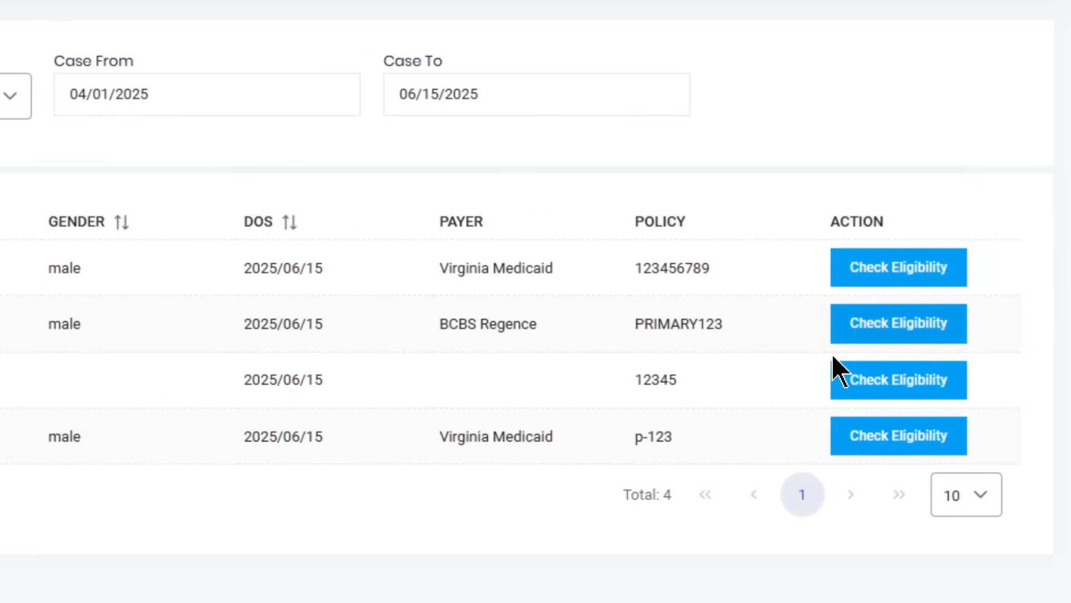
scroll("left", 3)
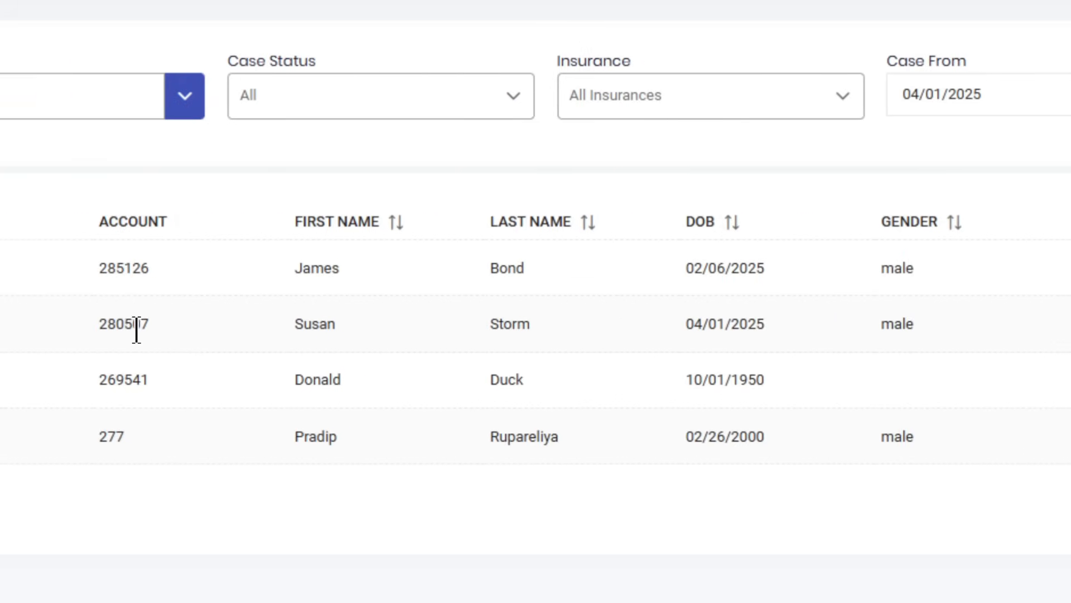
scroll("right", 3)
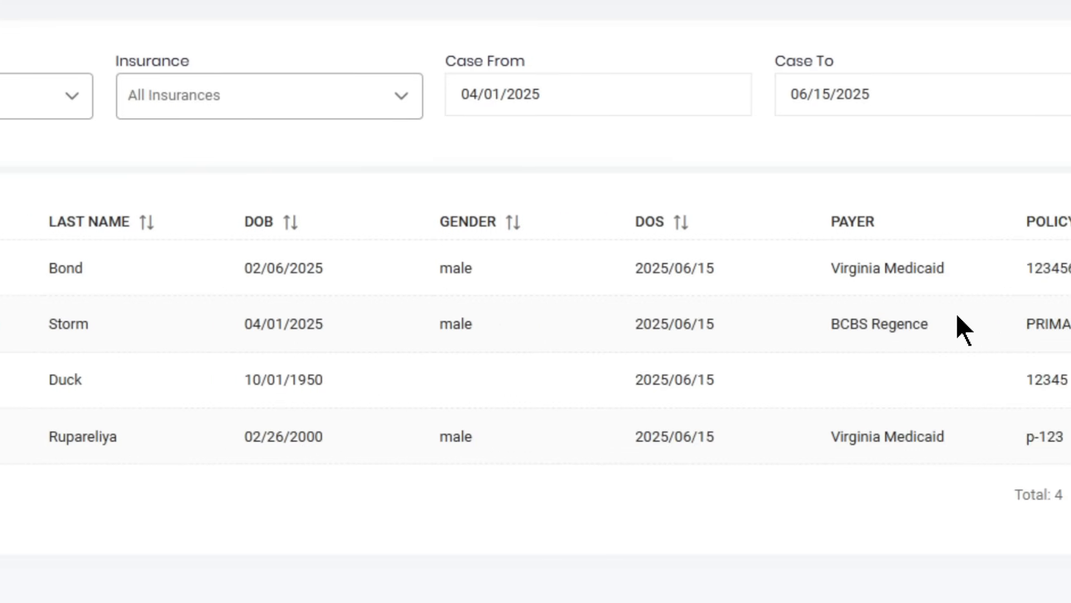
scroll("right", 3)
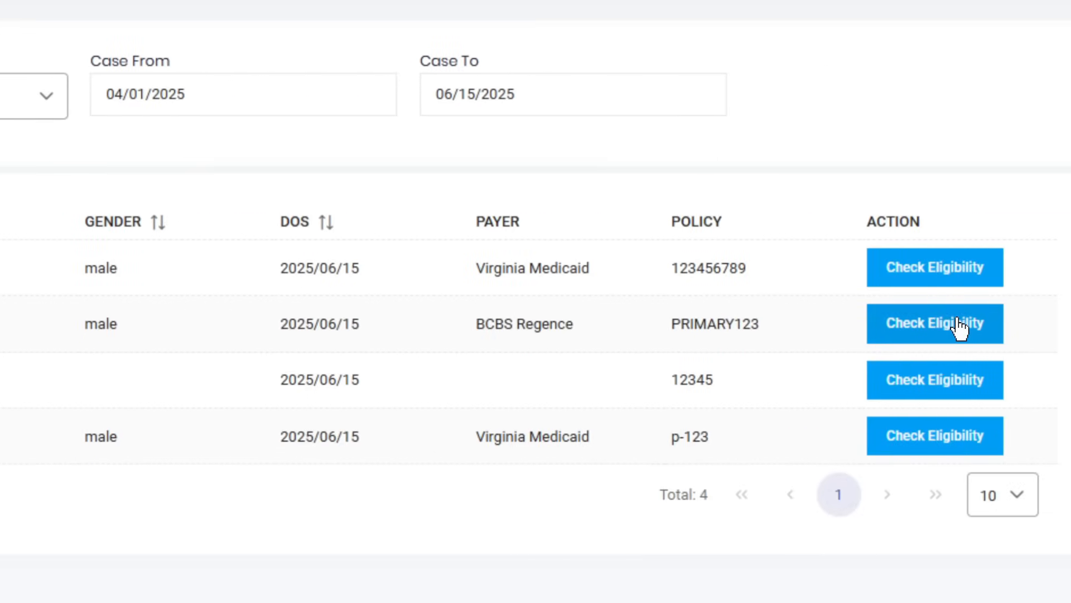
- Check eligibility for Susan Storm and review her Medicare, immunization and Part D details
left_click(933, 323)
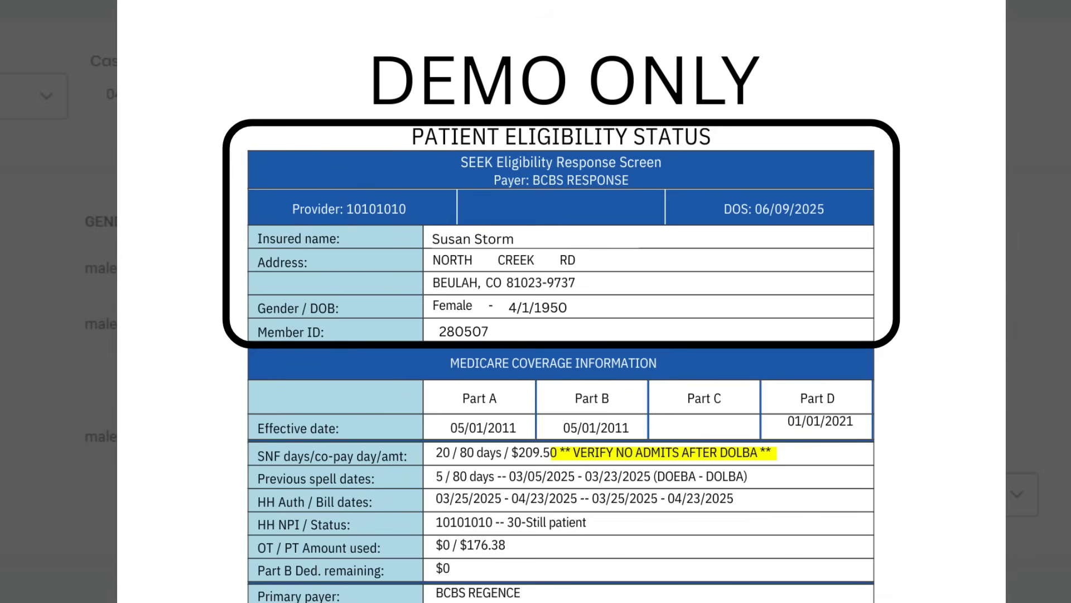
scroll("down", 3)
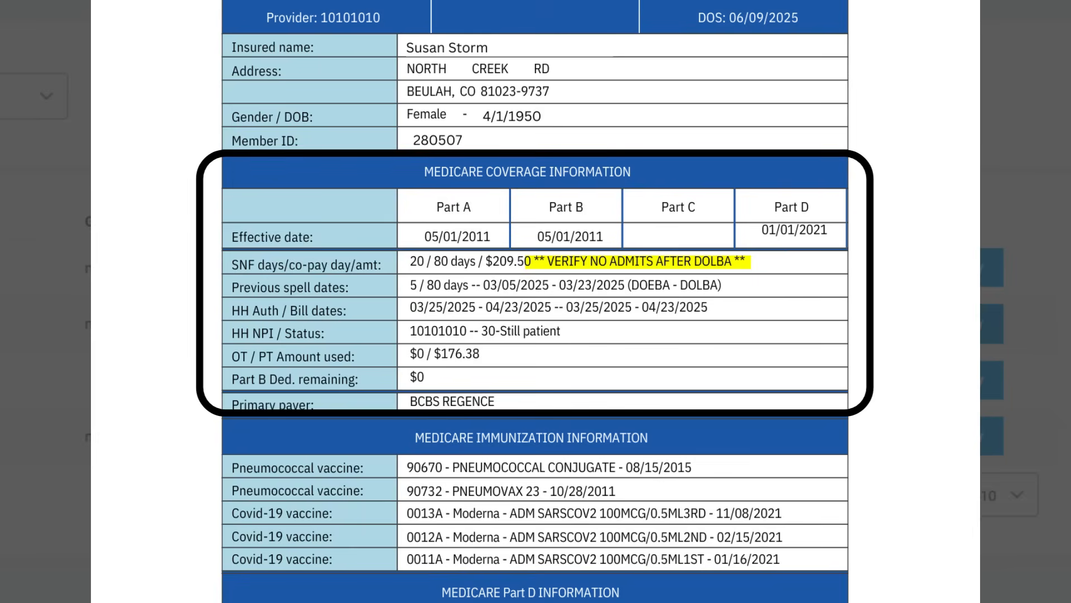
scroll("down", 3)
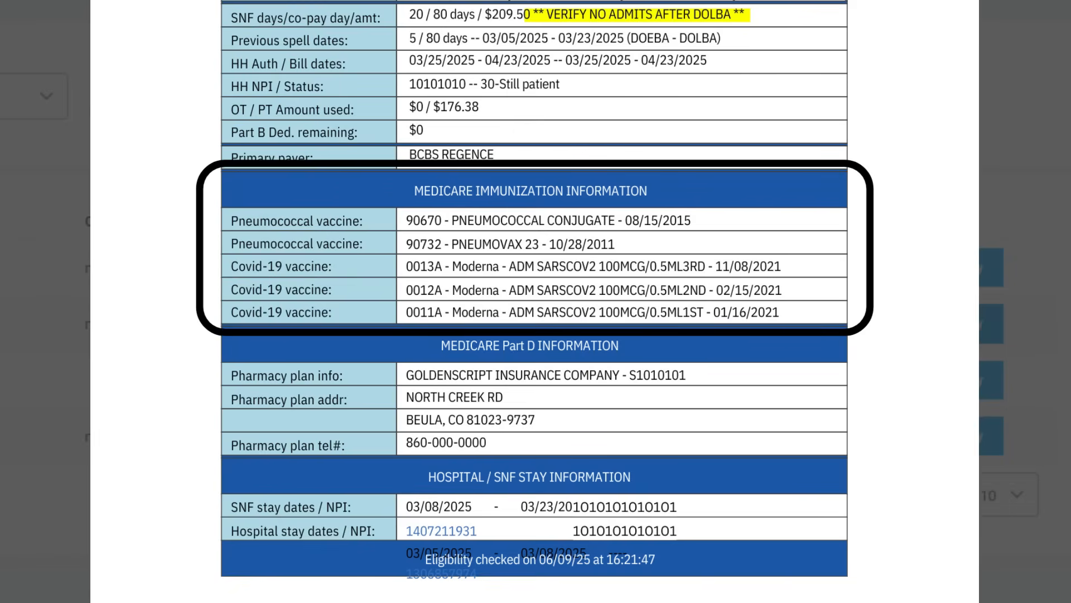
scroll("down", 3)
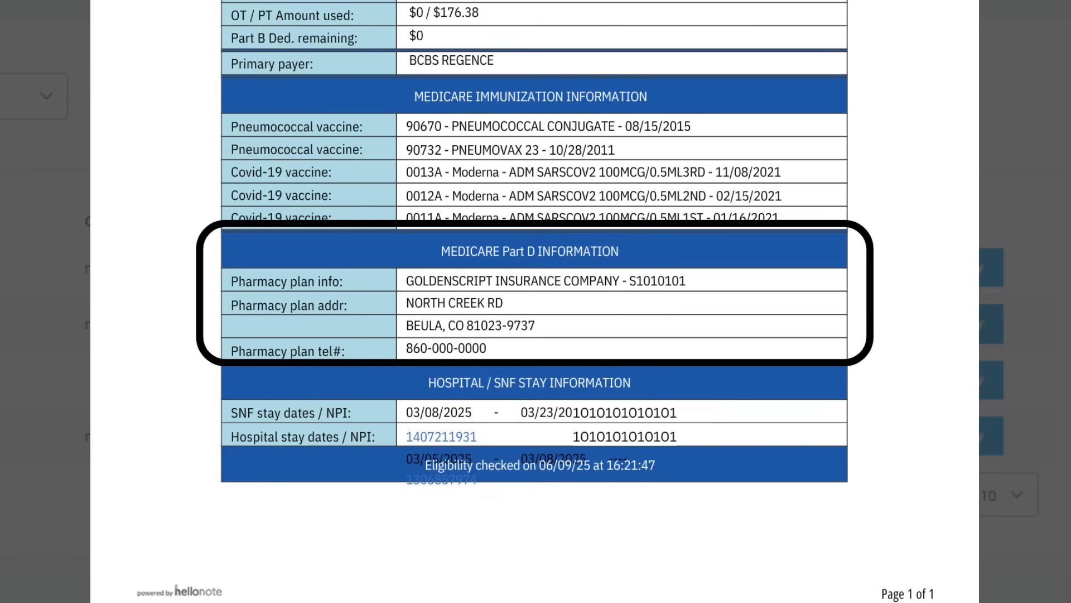